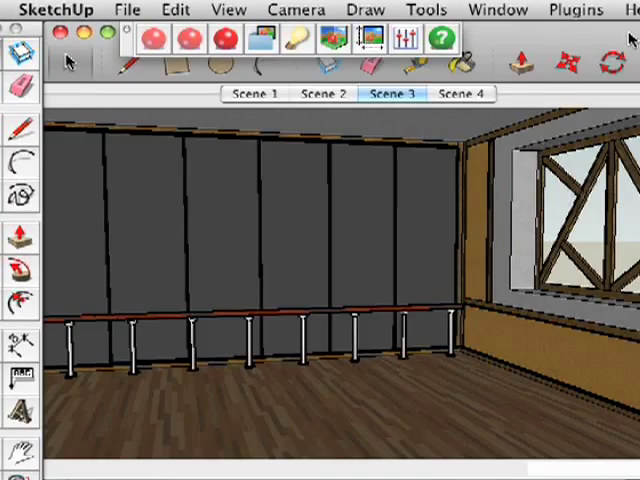
# Show the Components browser and switch it to the IDX Renditioner Lights collection
pyautogui.click(496, 9)
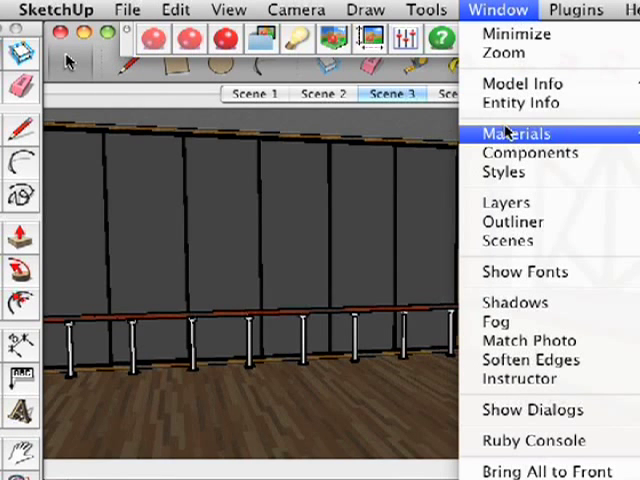
pyautogui.click(531, 152)
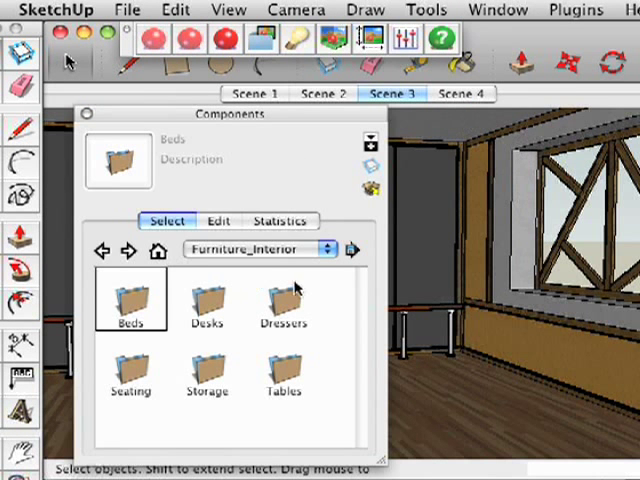
pyautogui.click(255, 249)
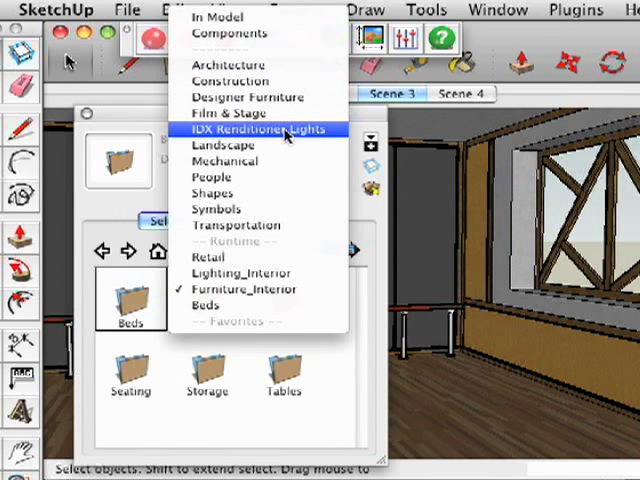
pyautogui.click(248, 130)
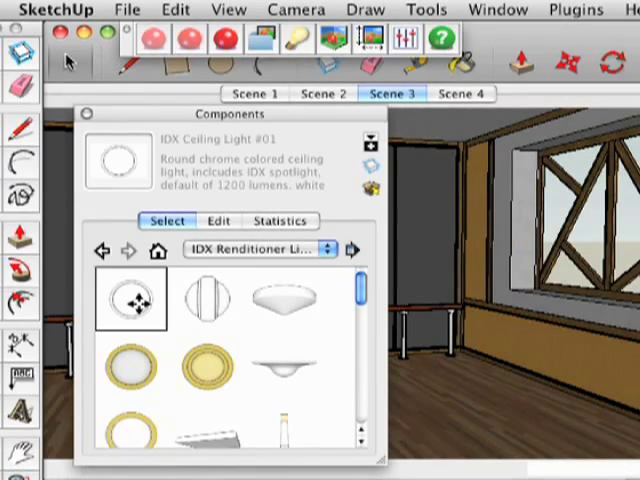
# Place IDX Ceiling Light #01 on the studio ceiling and position a wall light by the window
pyautogui.click(130, 300)
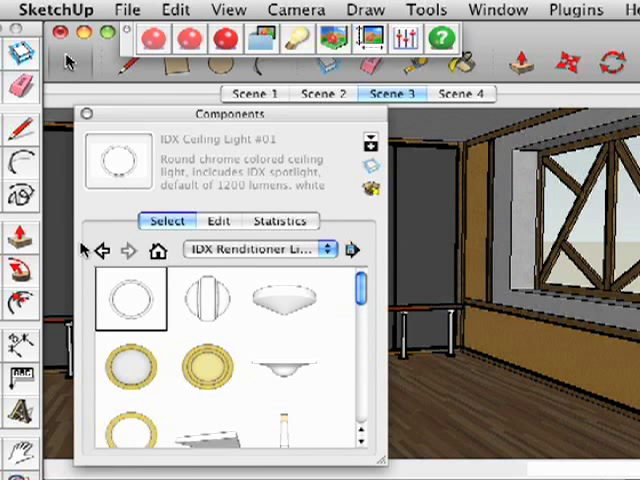
pyautogui.click(128, 305)
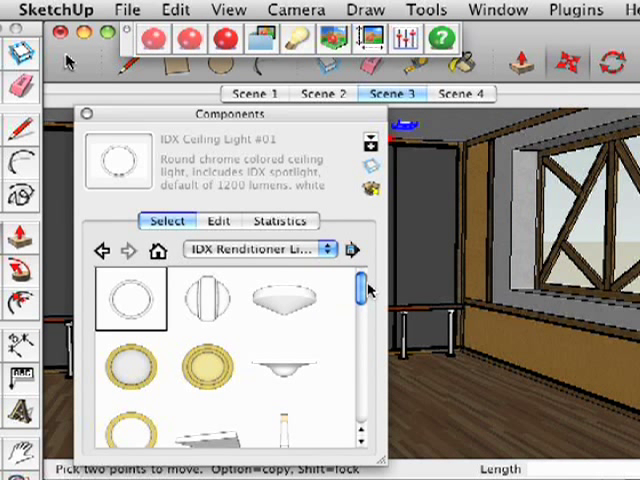
pyautogui.scroll(-3)
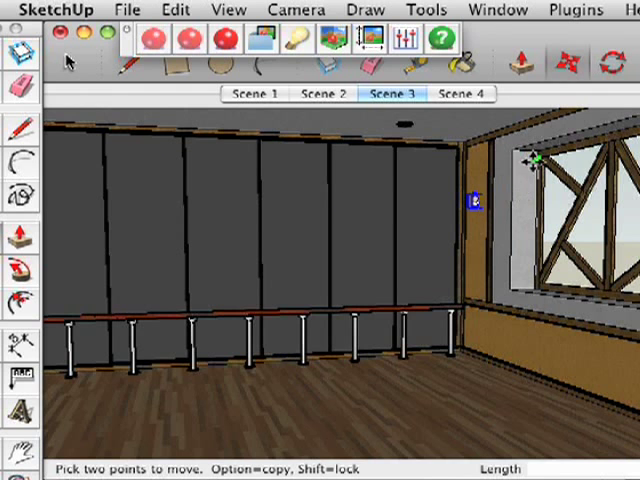
# From Scene 4, copy the wall light 2x along the windows and copy a ceiling light overhead
pyautogui.click(462, 94)
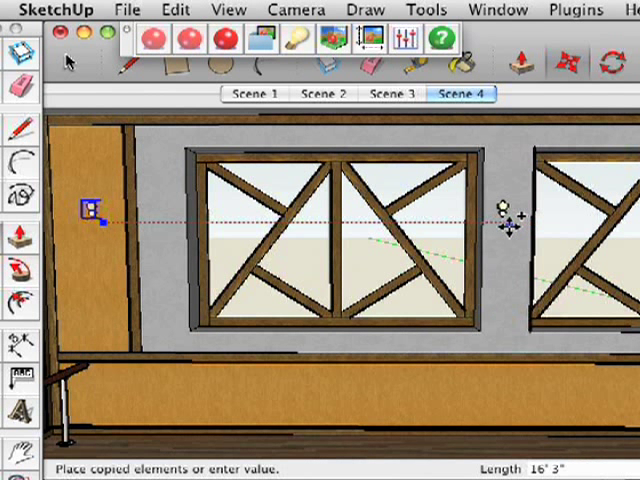
pyautogui.moveTo(510, 210)
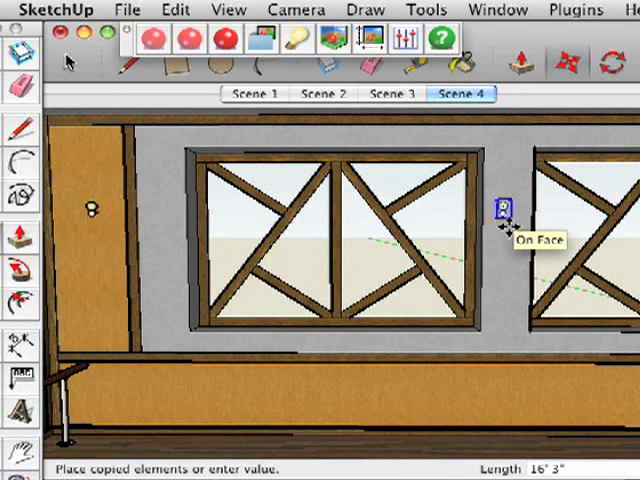
pyautogui.write('2x')
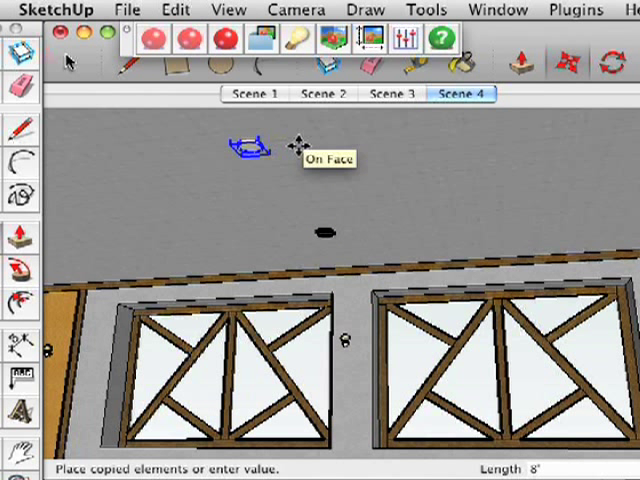
pyautogui.click(390, 93)
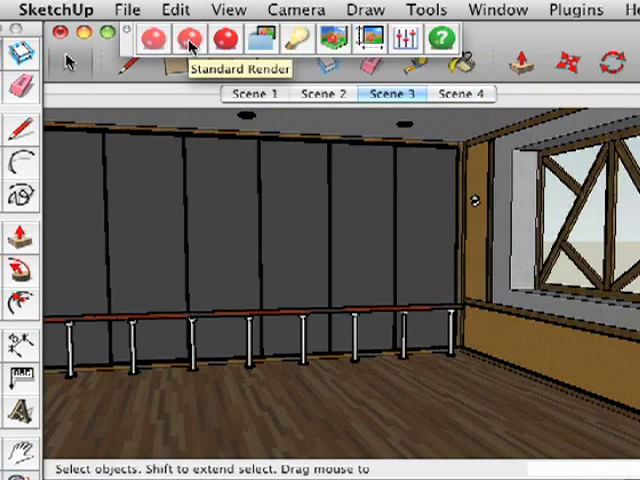
# Run a Standard Render of the lit dance studio from the IDX Renditioner toolbar
pyautogui.click(190, 39)
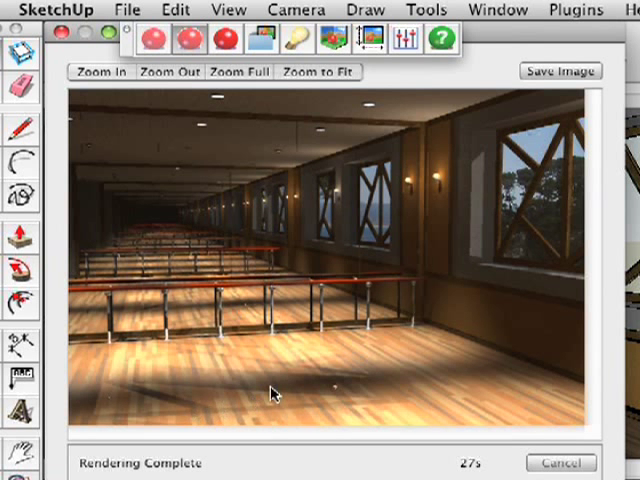
pyautogui.moveTo(403, 196)
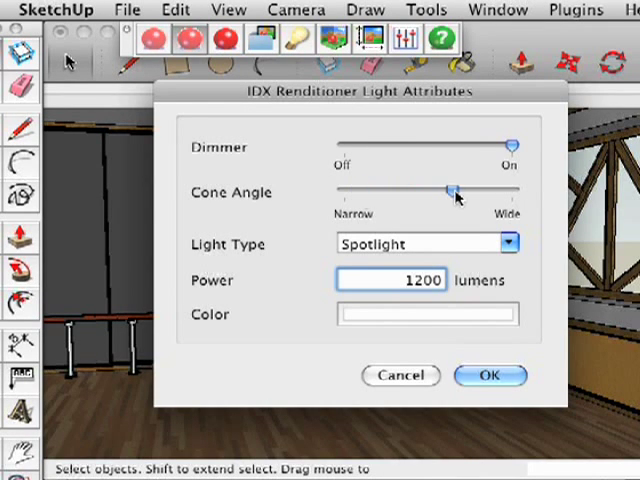
# Set the light's cone angle to Wide and its power to 1800 lumens, then confirm
pyautogui.moveTo(453, 190); pyautogui.dragTo(505, 190)
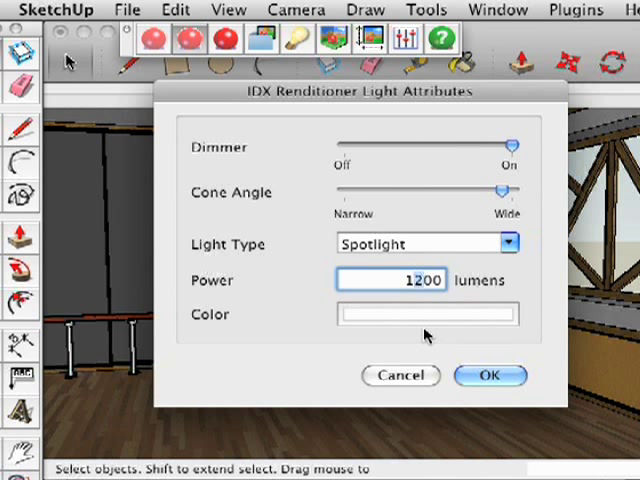
pyautogui.write('1800')
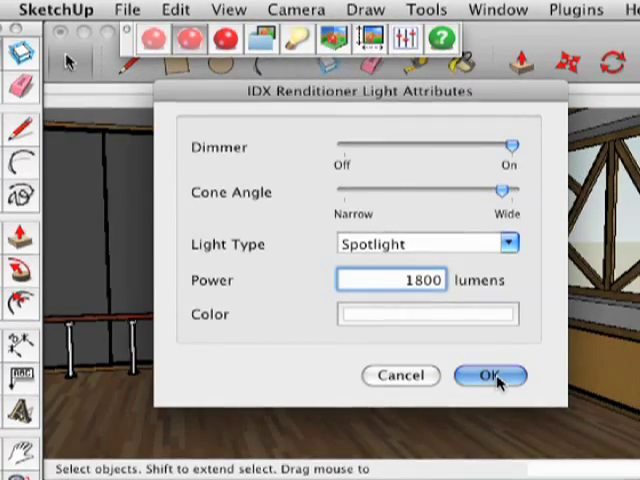
pyautogui.click(490, 375)
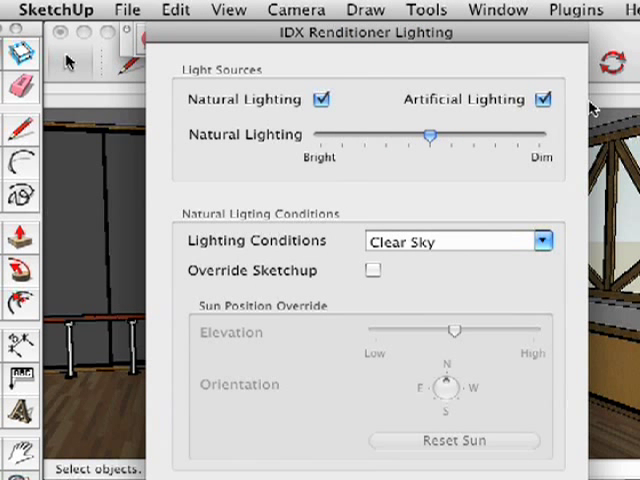
# Switch off Natural Lighting so only Artificial Lighting remains active
pyautogui.click(321, 100)
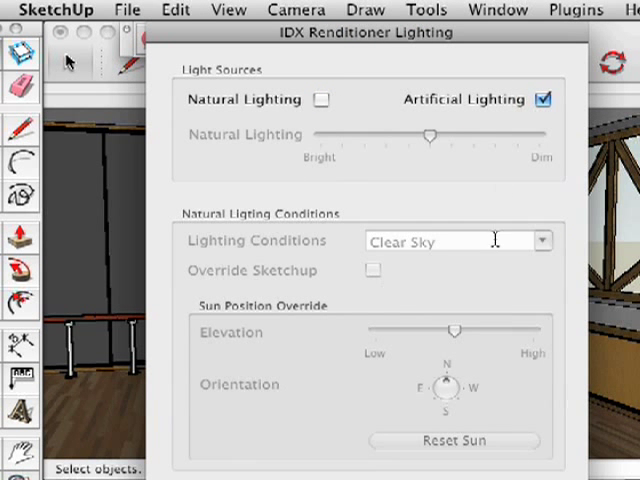